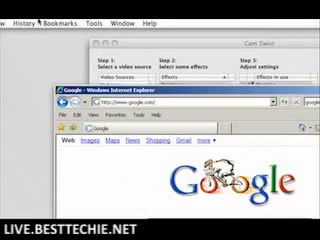
Open Firefox's bookmarks Library and reach the Import Bookmarks from HTML option
click(66, 8)
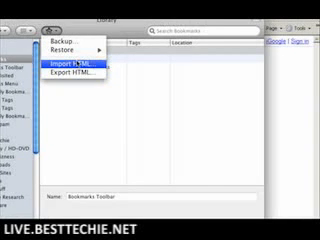
click(73, 66)
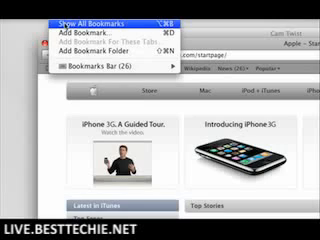
Show all Safari bookmarks, listing Apple, Yahoo!, Google Maps, YouTube and Wikipedia
click(60, 17)
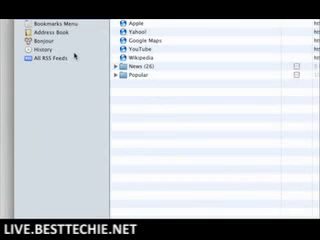